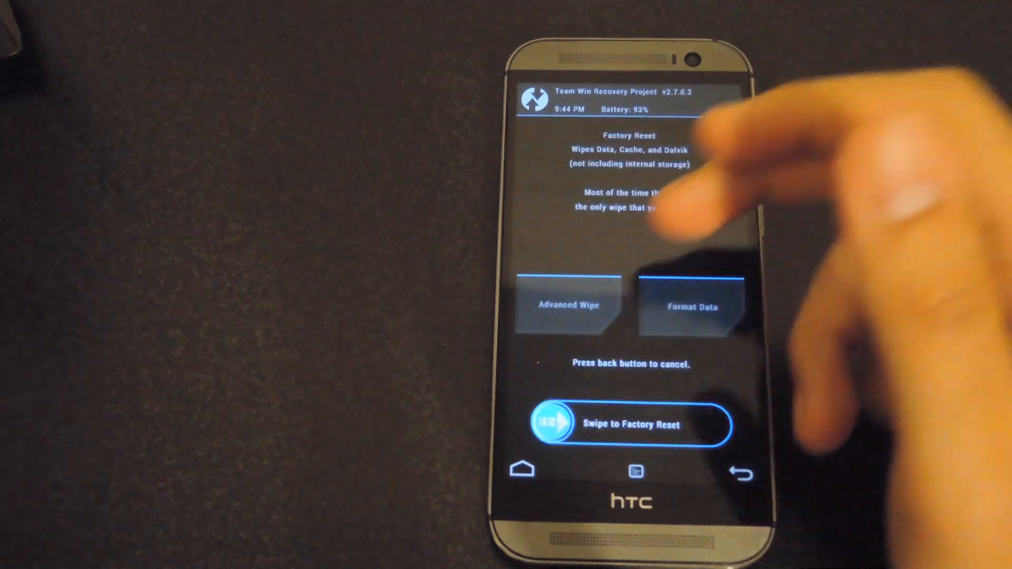
# - Factory reset data, cache and Dalvik, then leave the completed wipe screen
pyautogui.click(568, 305)
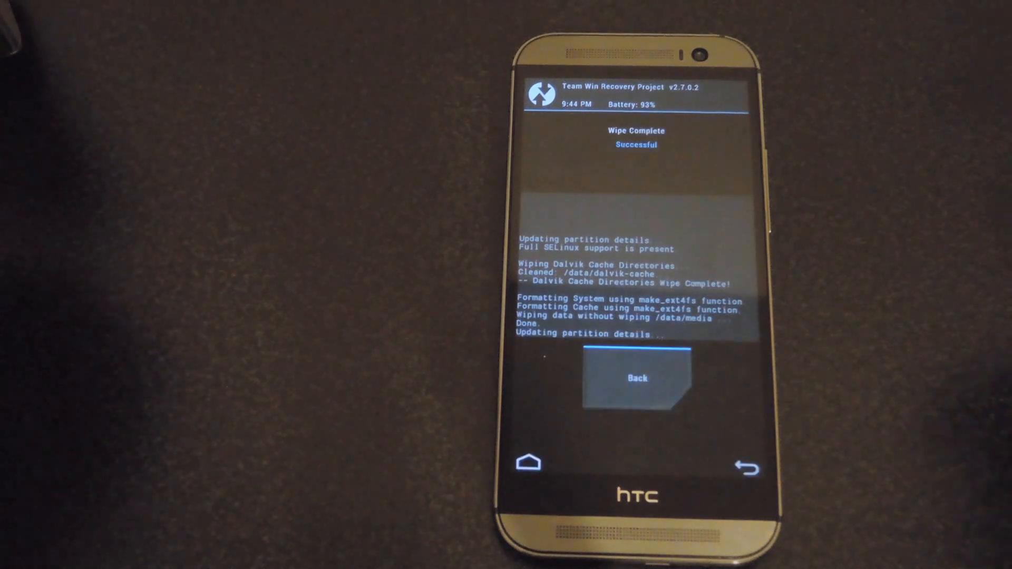
pyautogui.click(635, 378)
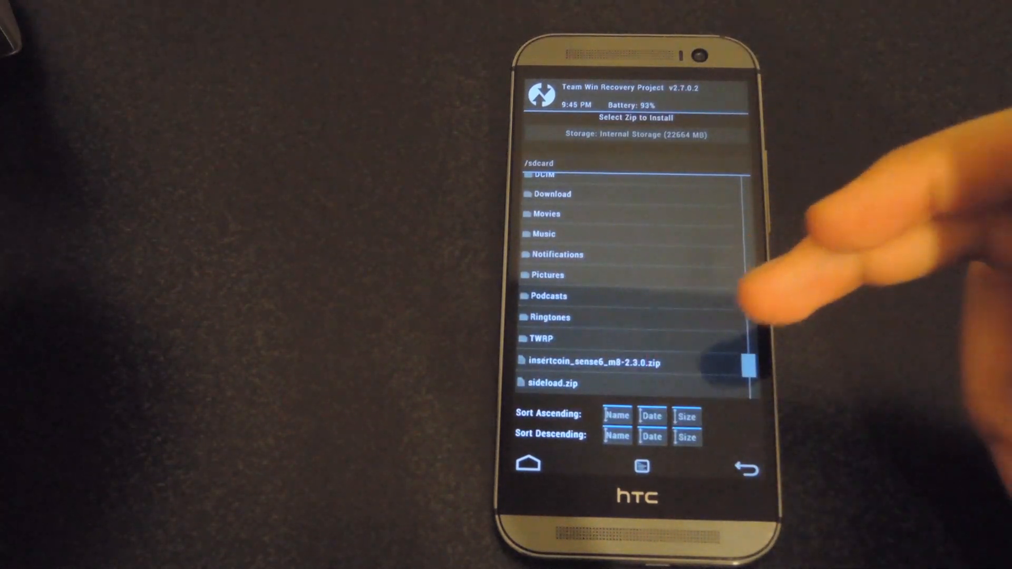
# - Select insertcoin_sense6_m8-2.3.0.zip and confirm flashing it
pyautogui.click(593, 362)
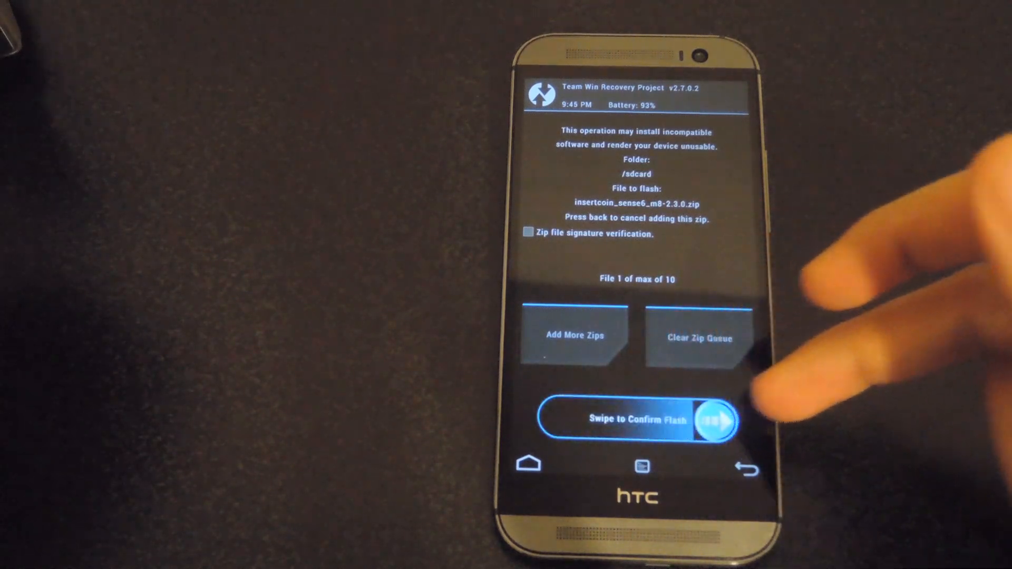
pyautogui.moveTo(580, 420); pyautogui.dragTo(716, 420)
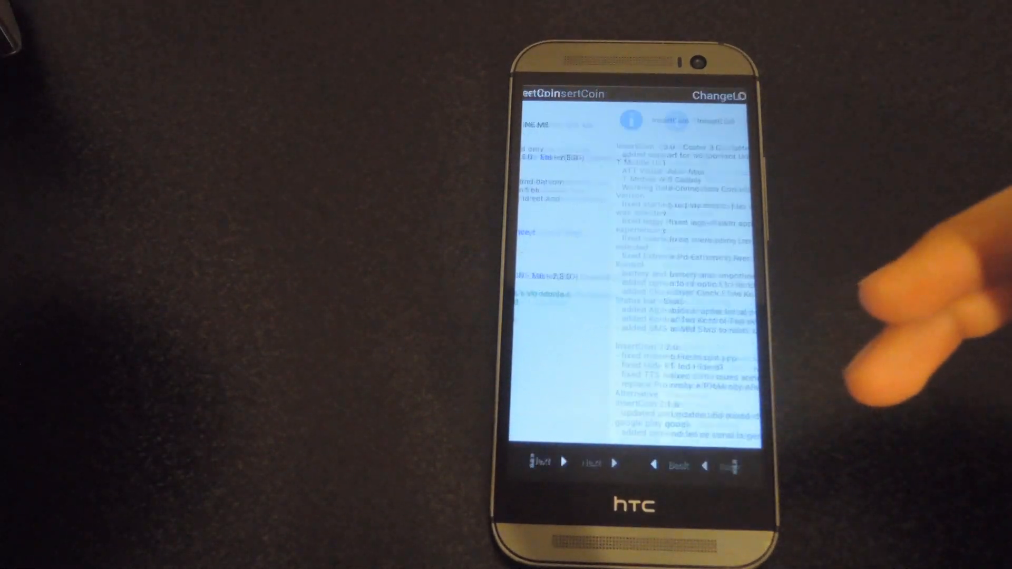
# - Skip the changelog, choose Perform a full wipe, install InsertCoin, and continue when finished
pyautogui.click(603, 463)
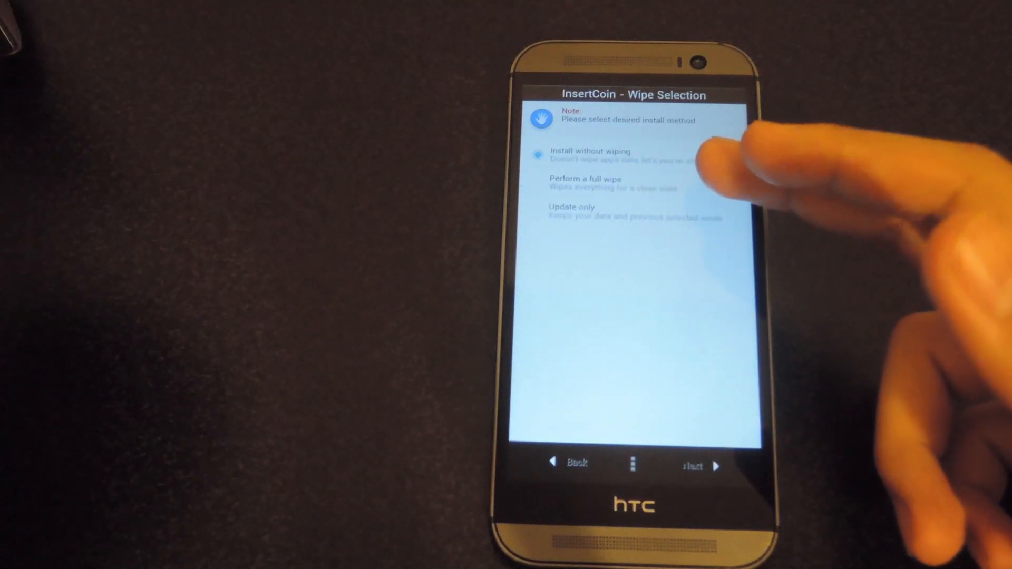
pyautogui.click(581, 184)
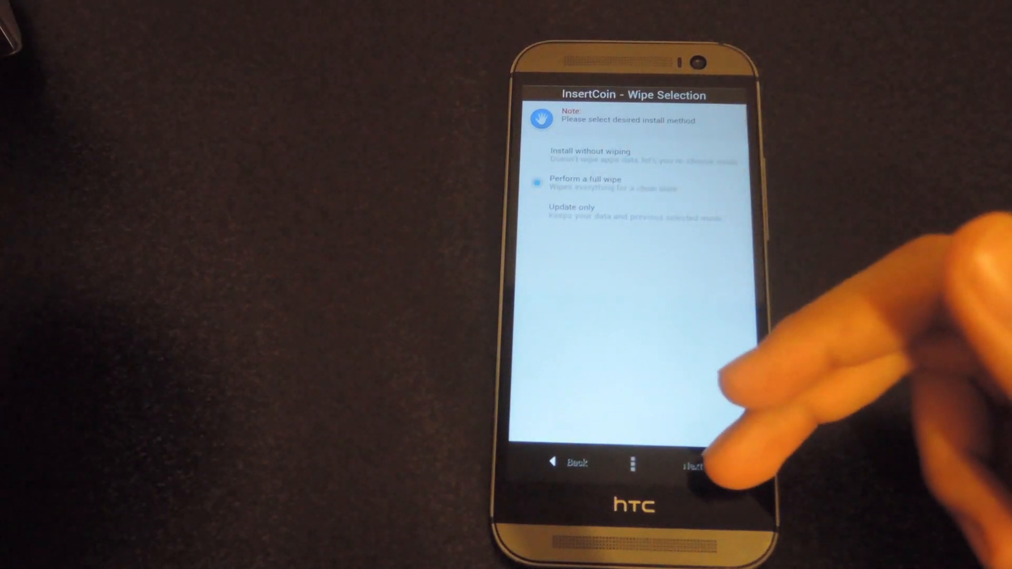
pyautogui.click(691, 463)
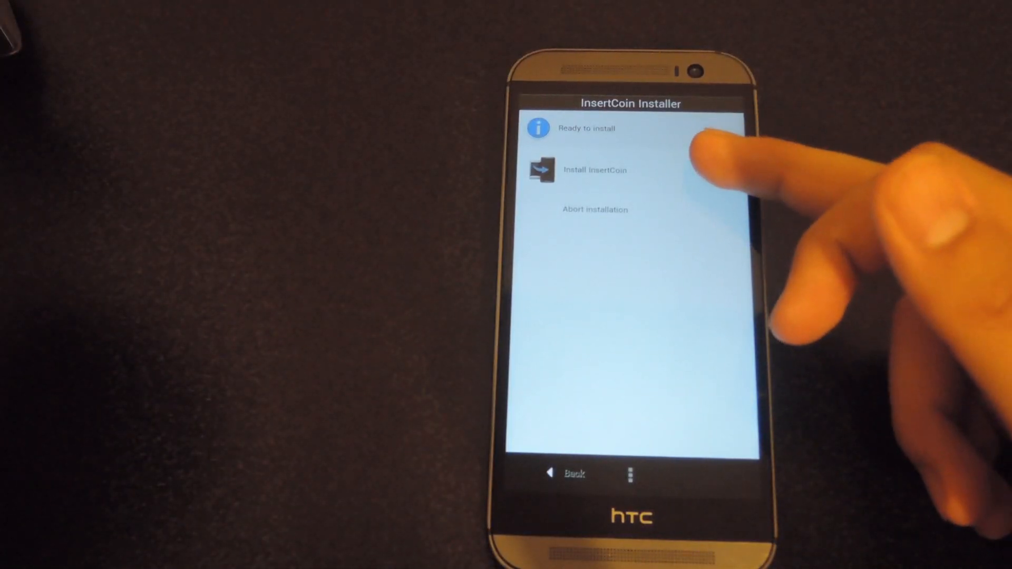
pyautogui.click(594, 170)
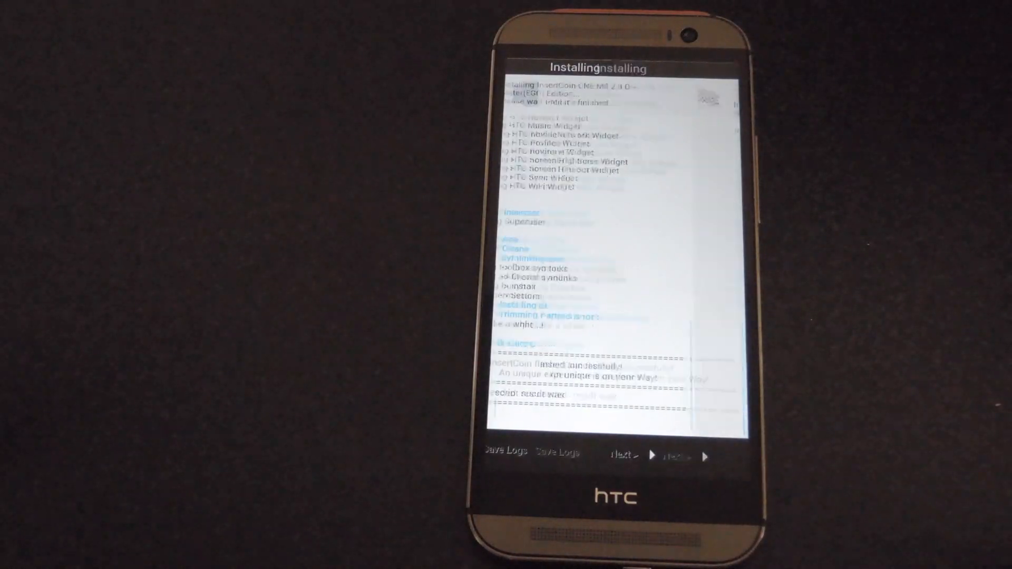
pyautogui.click(678, 456)
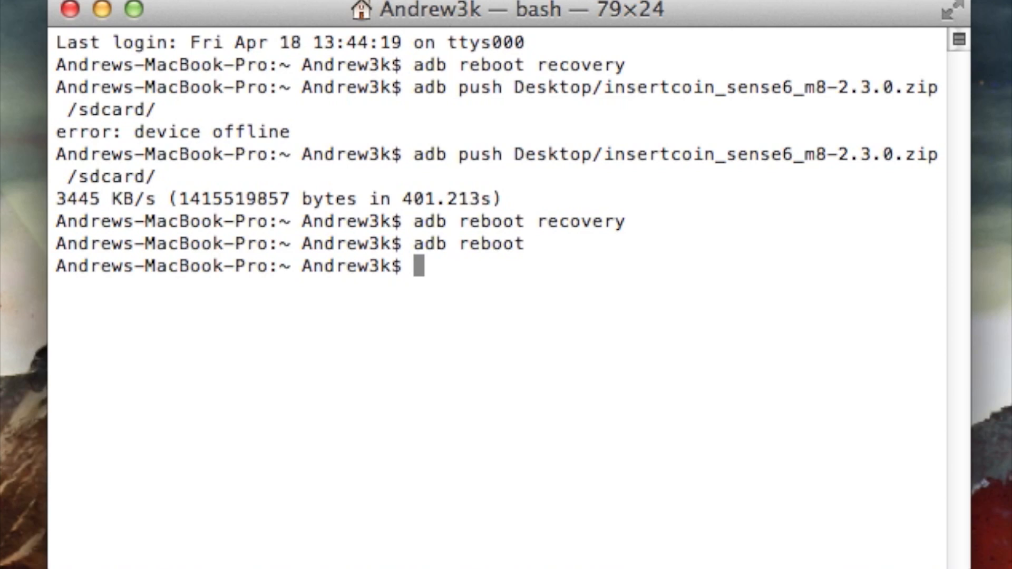
# - Push Desktop/firewater to /data/local/tmp with adb, then open an adb shell
pyautogui.write('adb pus')
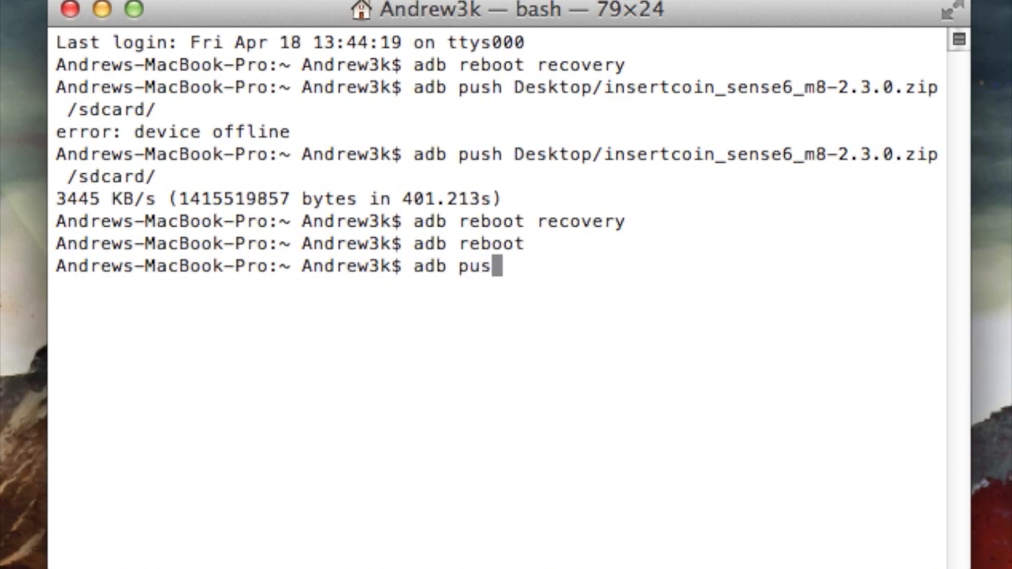
pyautogui.write('h Desktop/d')
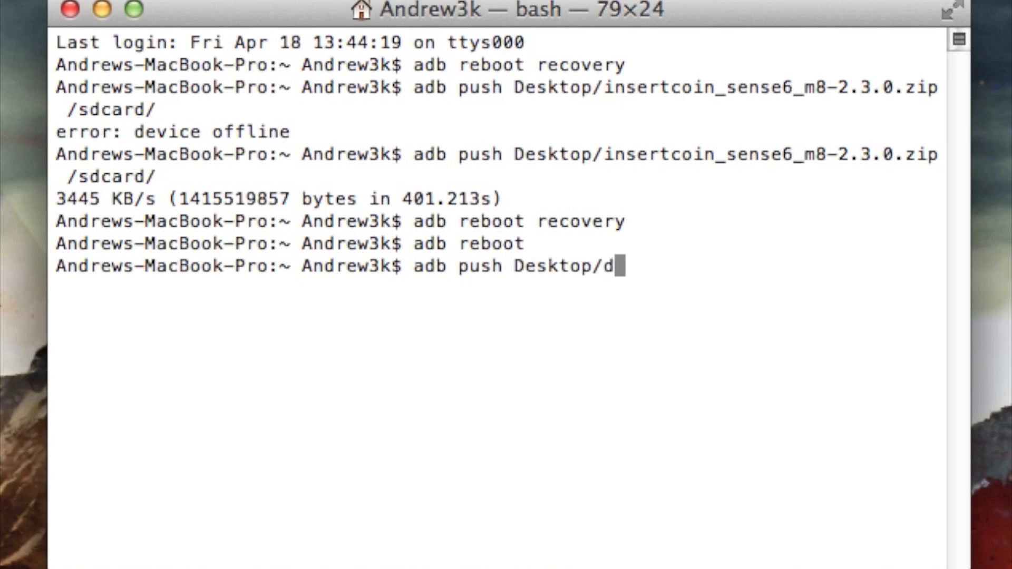
pyautogui.write('irewater /')
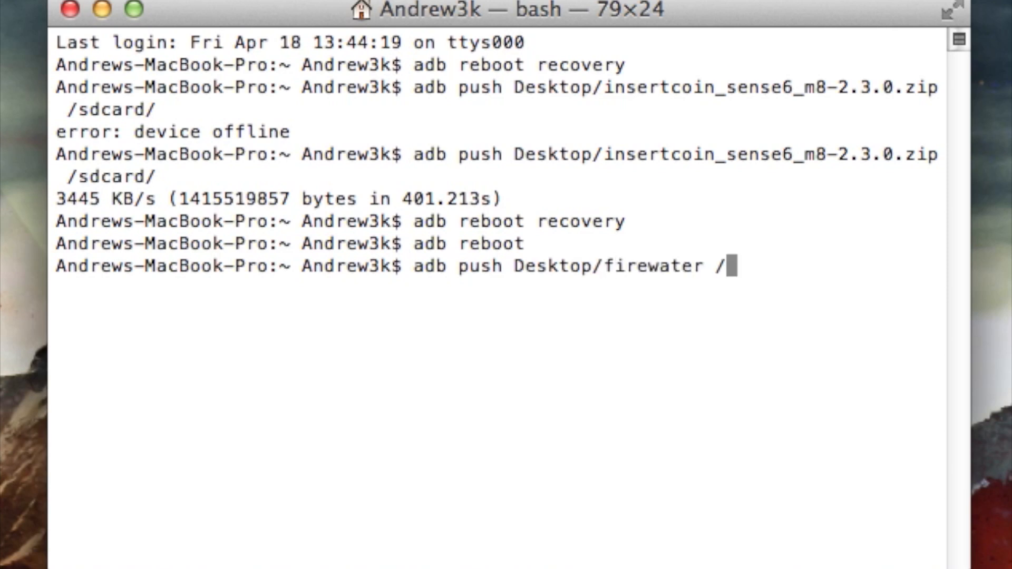
pyautogui.write('data/l')
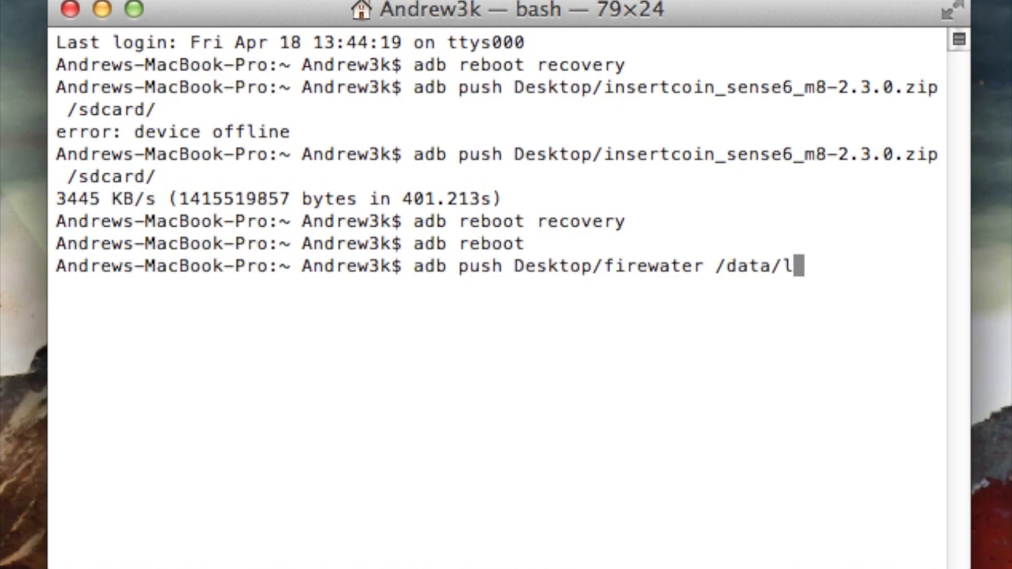
pyautogui.press('Return')
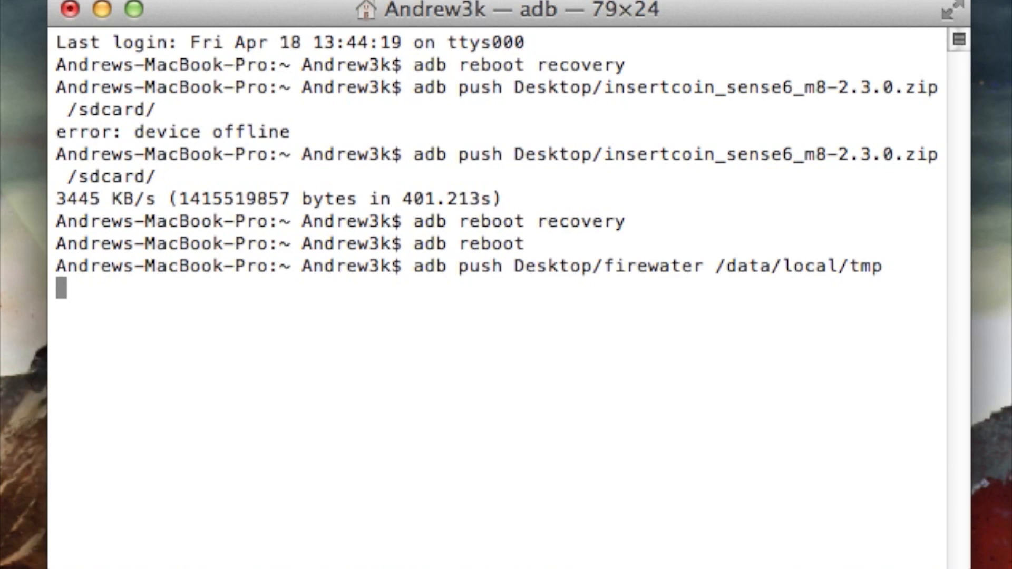
pyautogui.press('Return')
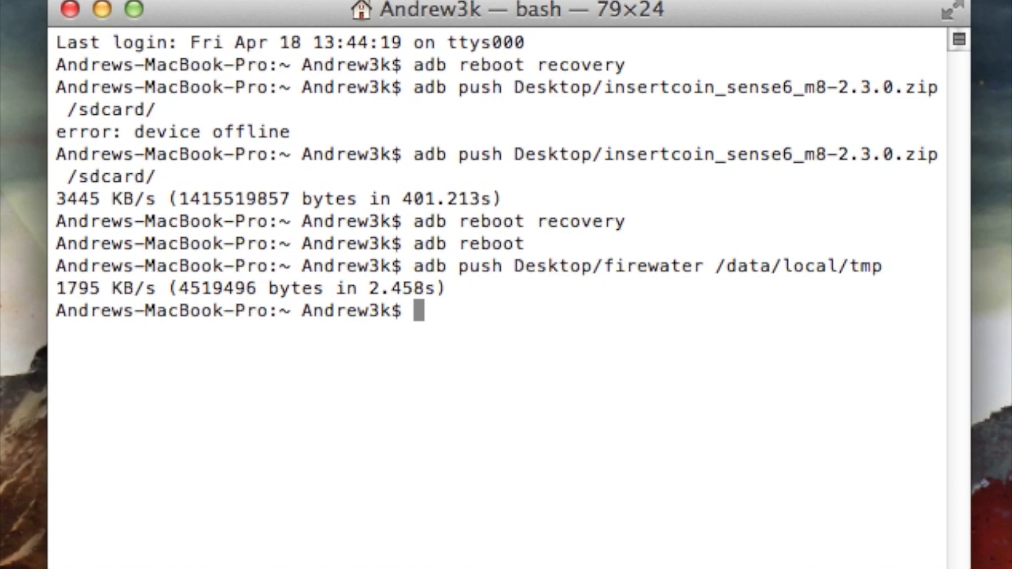
pyautogui.write('adb shell')
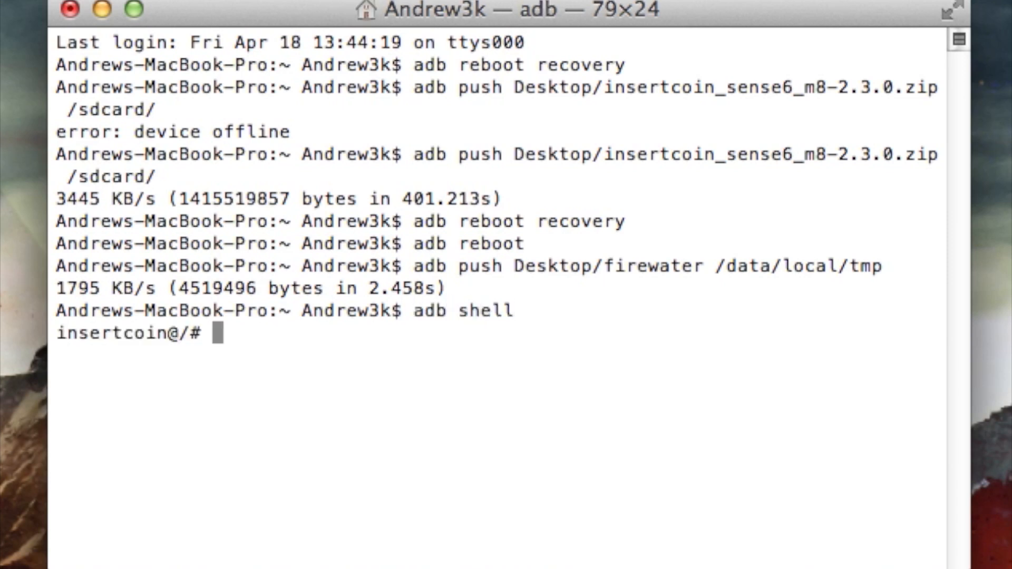
# - Switch to root with su and chmod 755 /data/local/tmp/firewater
pyautogui.write('su')
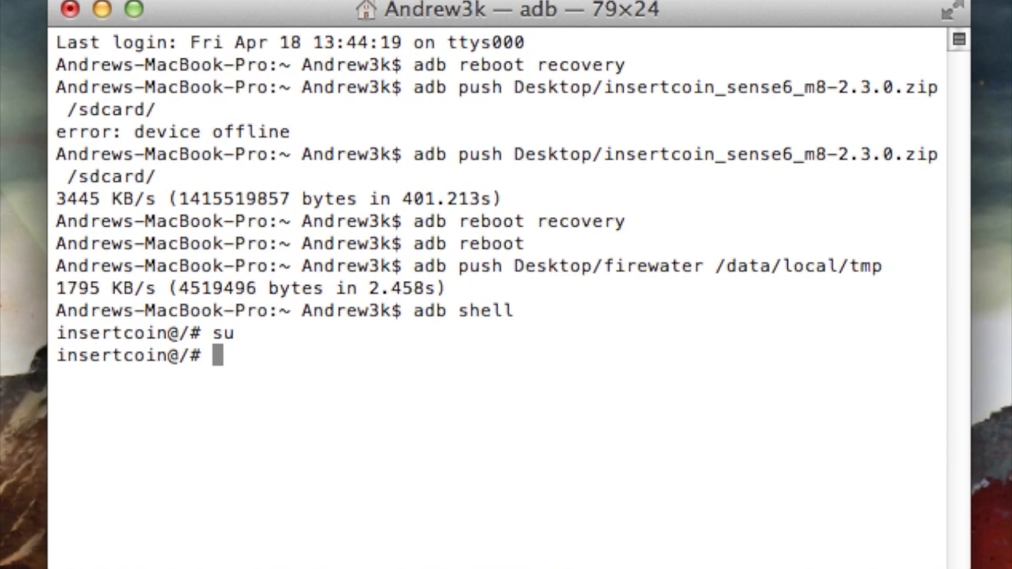
pyautogui.write('chmod')
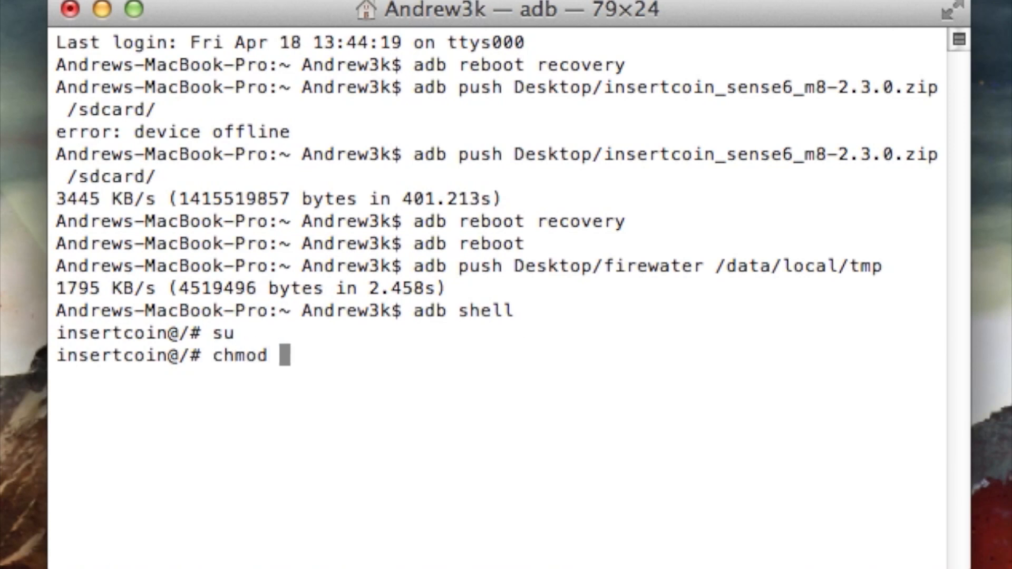
pyautogui.write('755 /da')
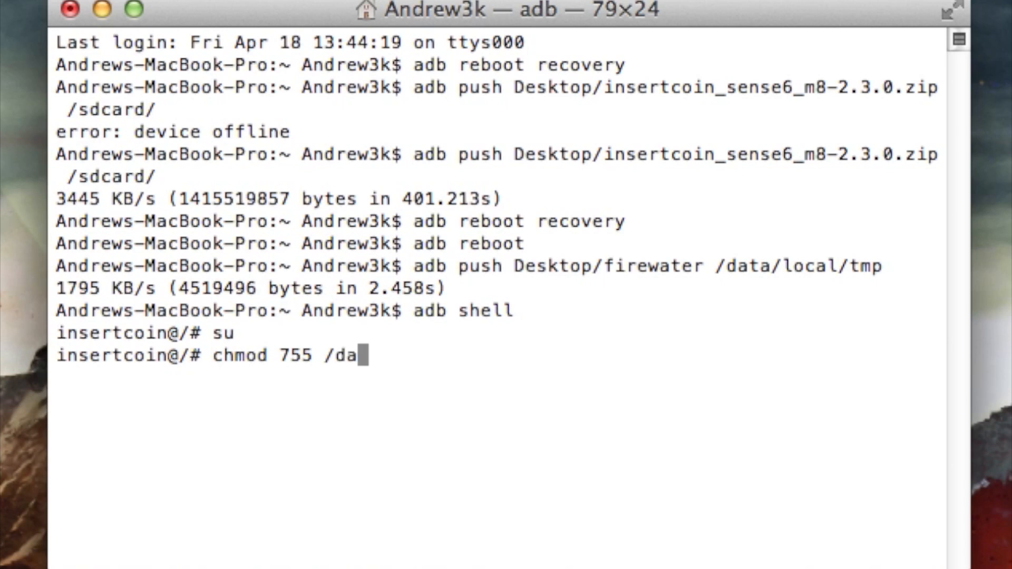
pyautogui.write('a/local/')
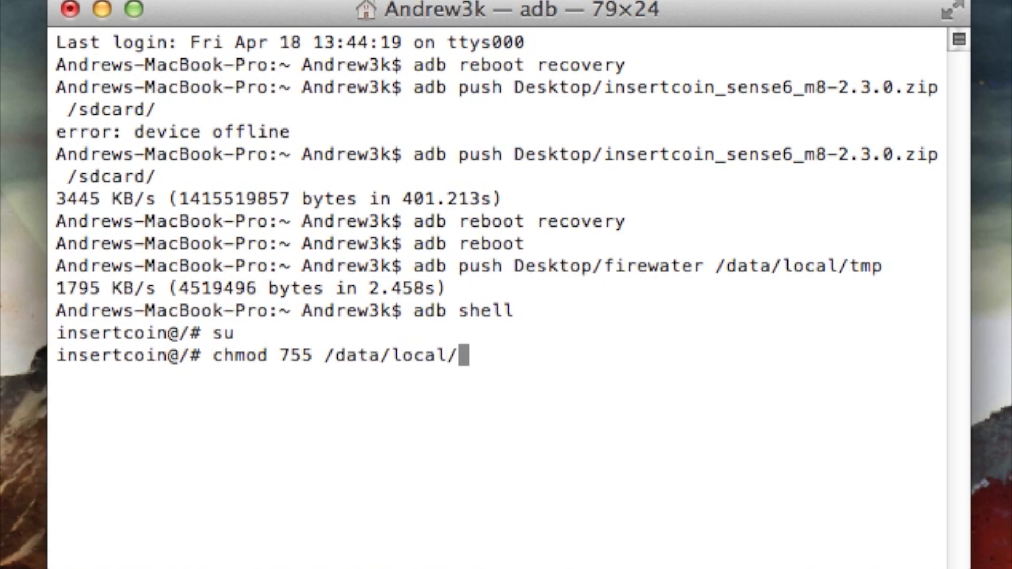
pyautogui.write('tmp/firewater')
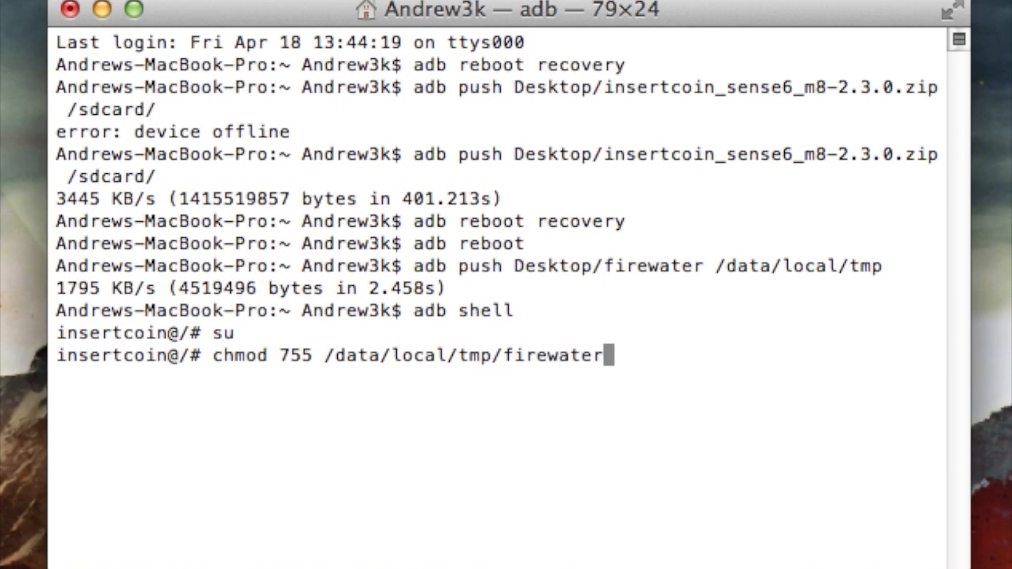
pyautogui.press('Return')
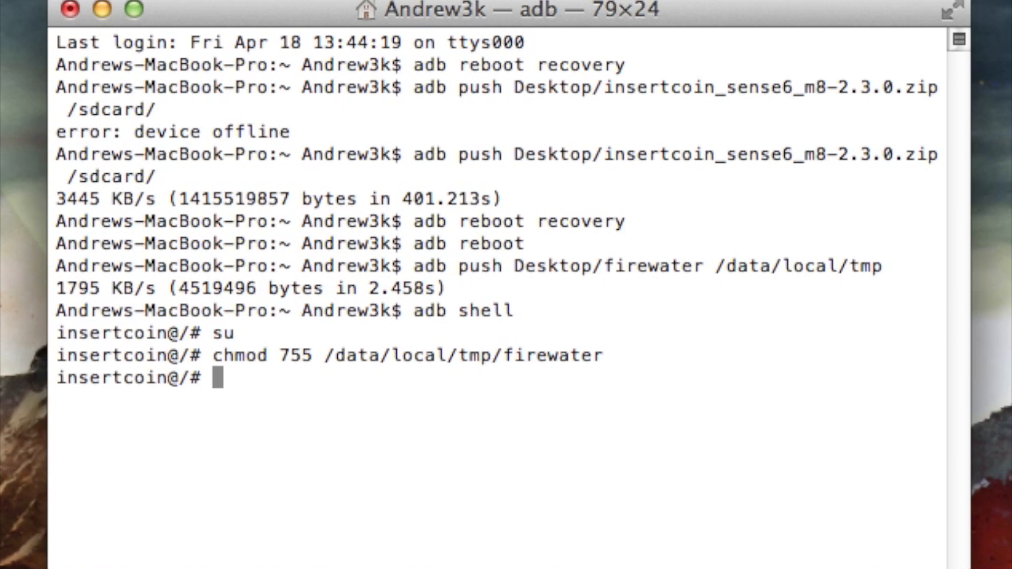
# - Run /data/local/tmp/firewater, answer Yes to its warnings, and scroll to the S-OFF result
pyautogui.write('/')
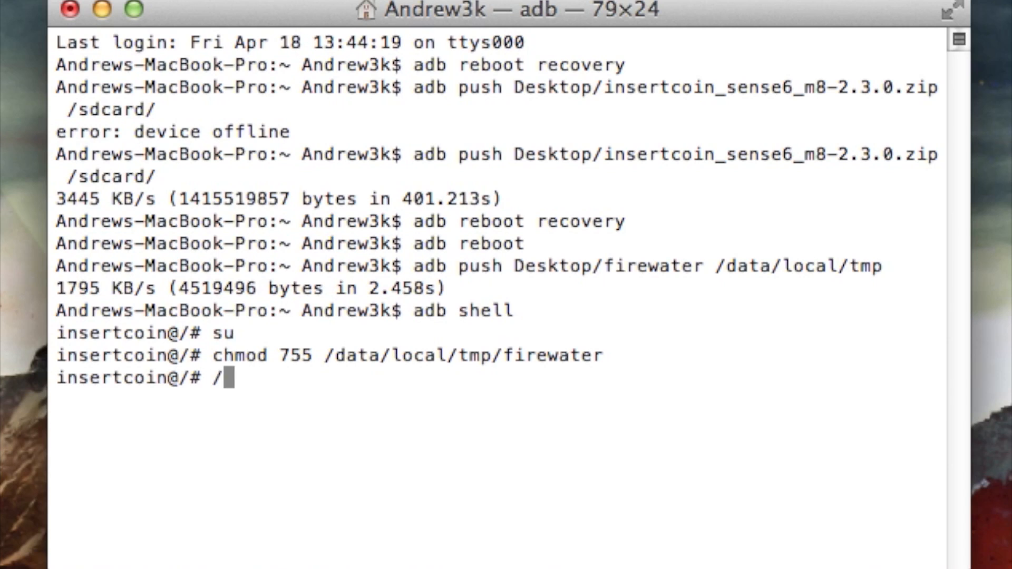
pyautogui.write('data/loc')
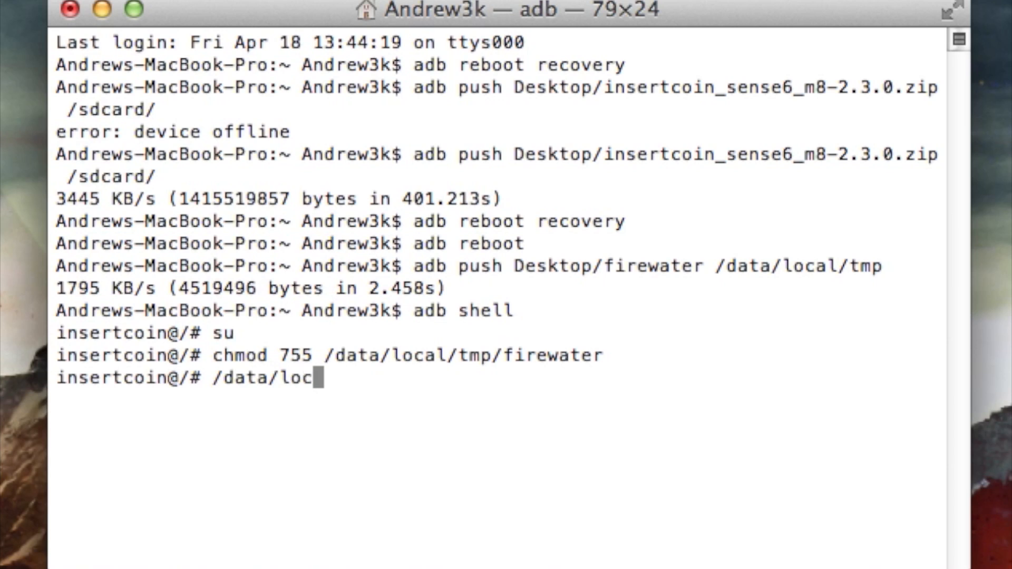
pyautogui.write('al/tmp/firewater')
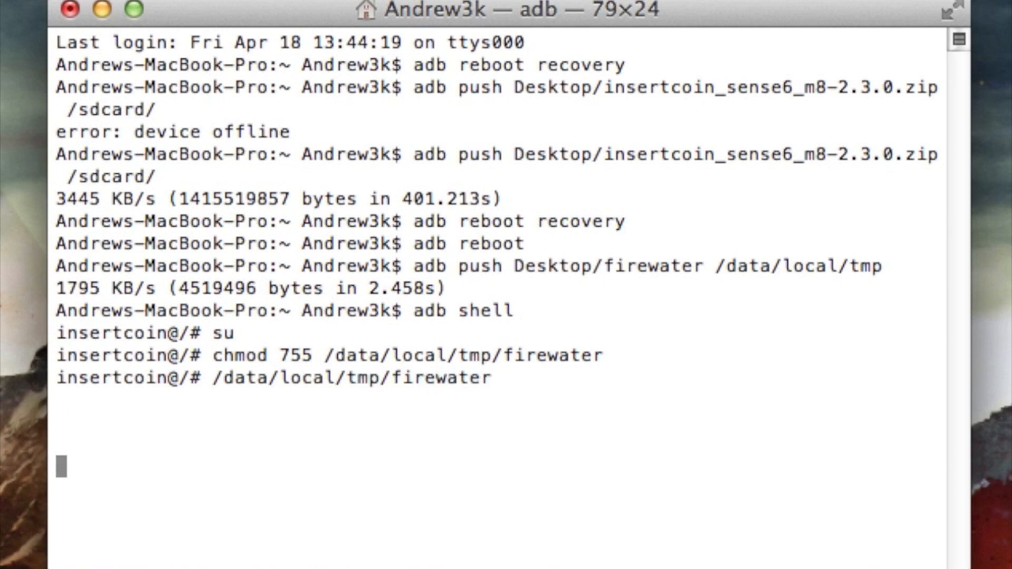
pyautogui.press('Return')
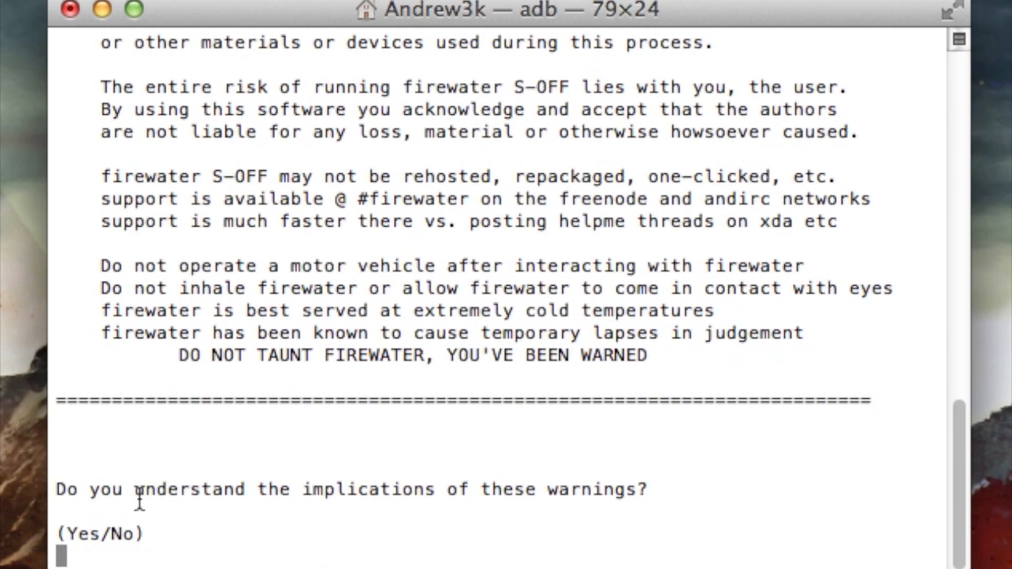
pyautogui.write('Yes')
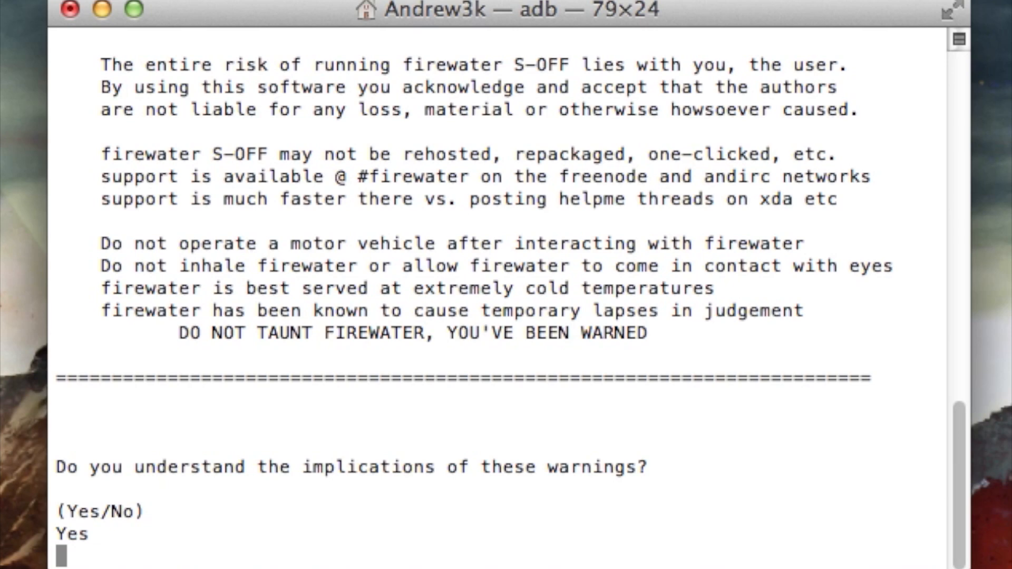
pyautogui.press('Return')
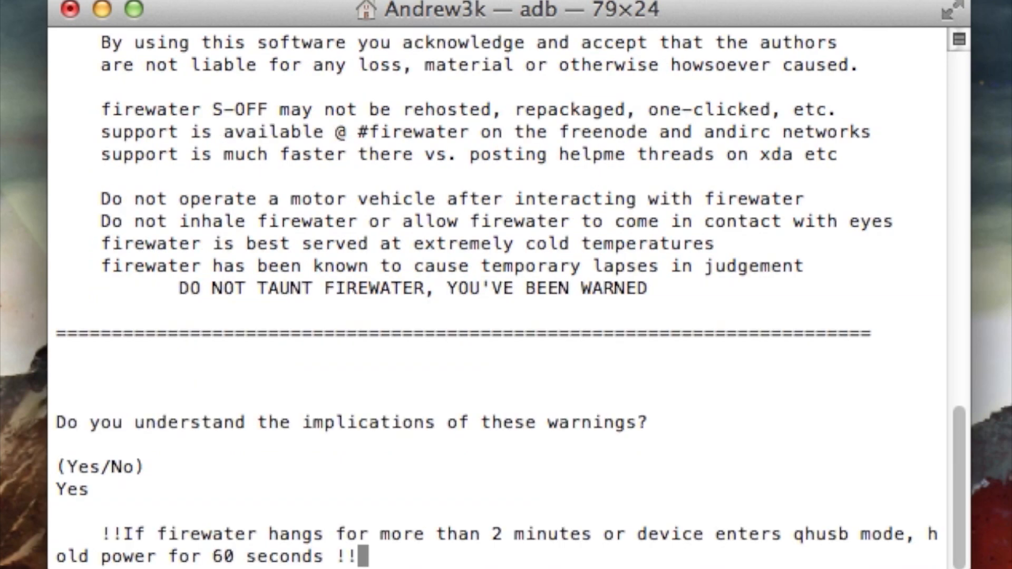
pyautogui.scroll(-3)
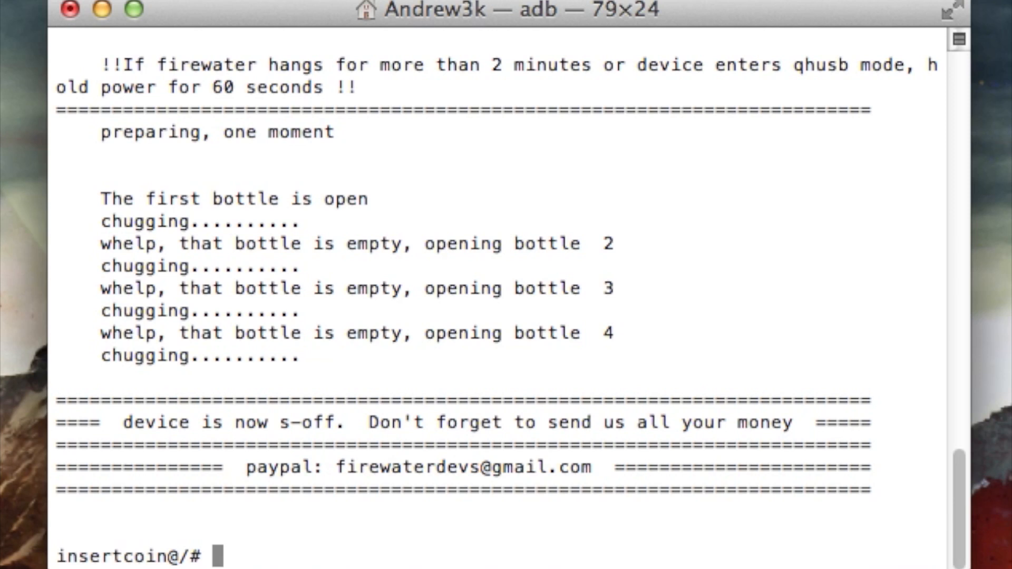
# - Exit the adb shell and type adb reboot at the Mac prompt
pyautogui.write('ex')
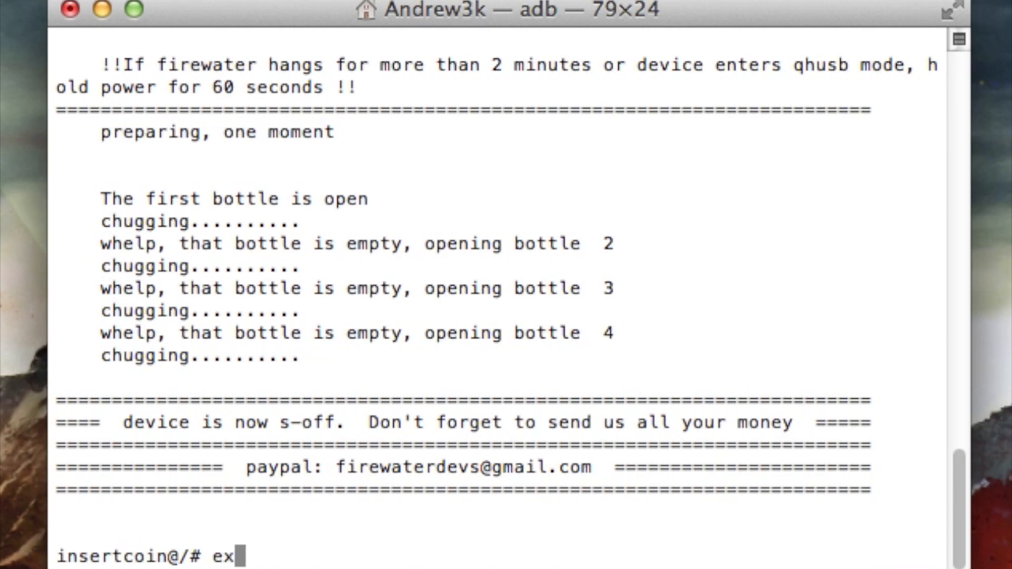
pyautogui.press('Return')
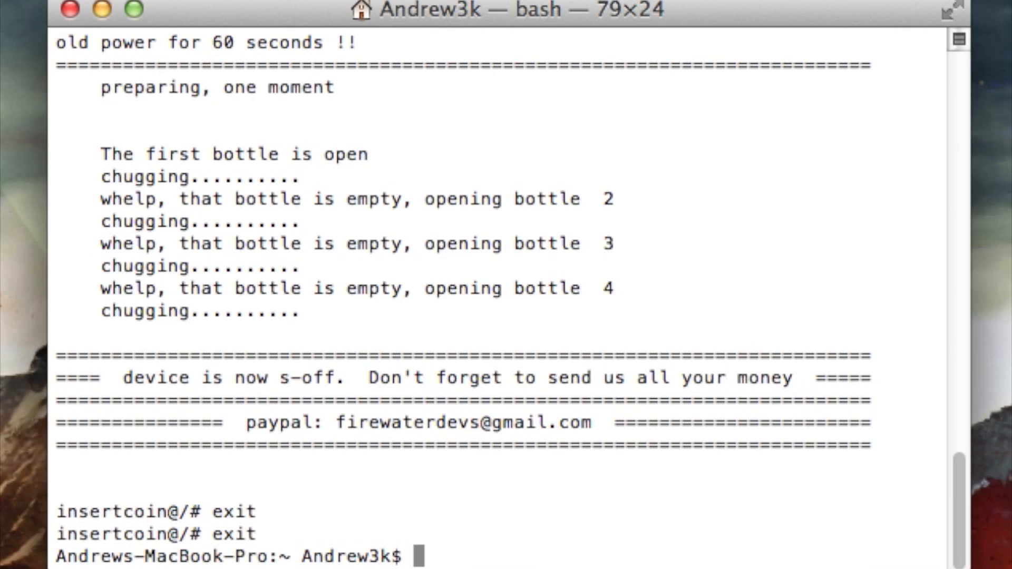
pyautogui.write('adb')
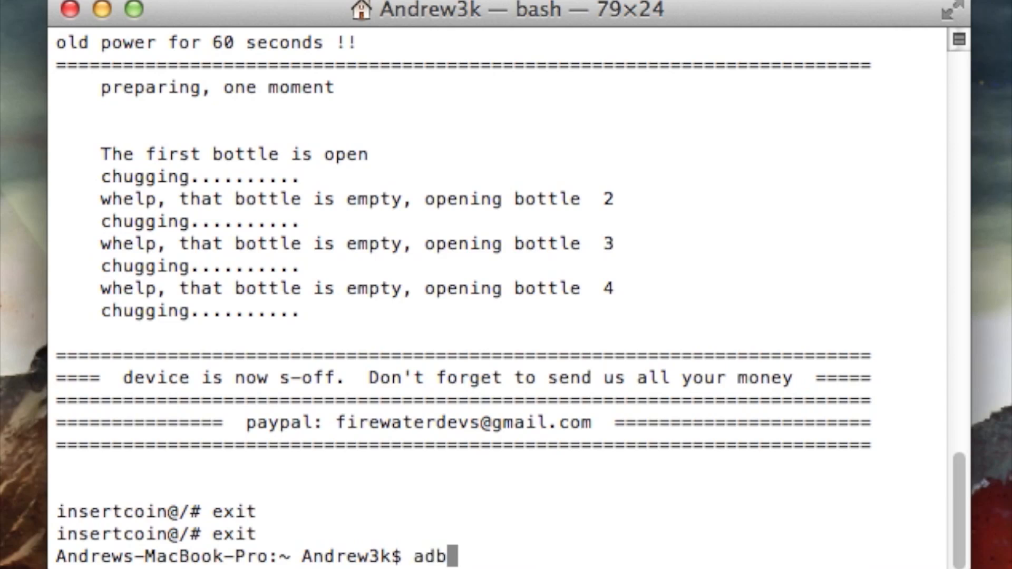
pyautogui.write('reboot')
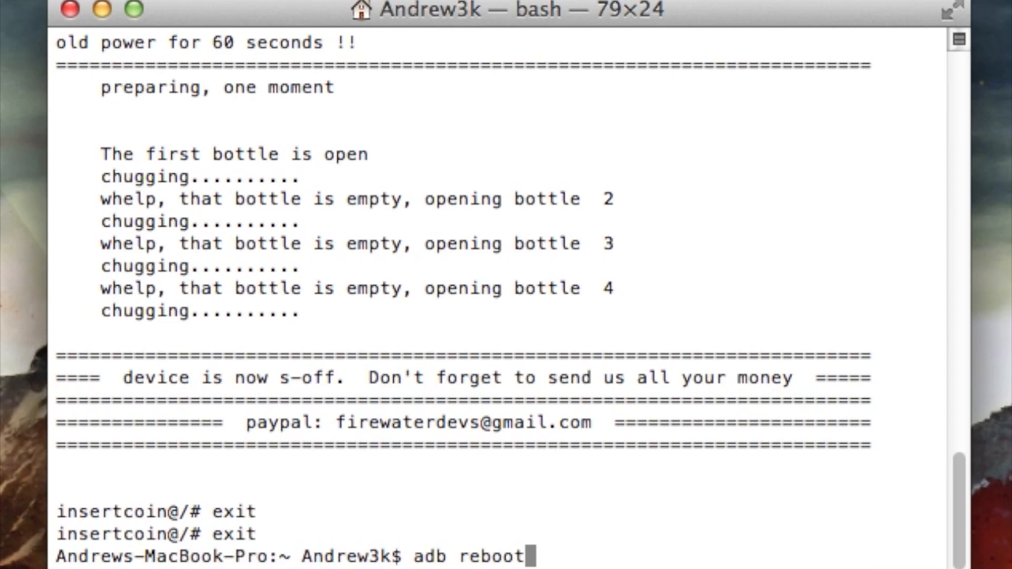